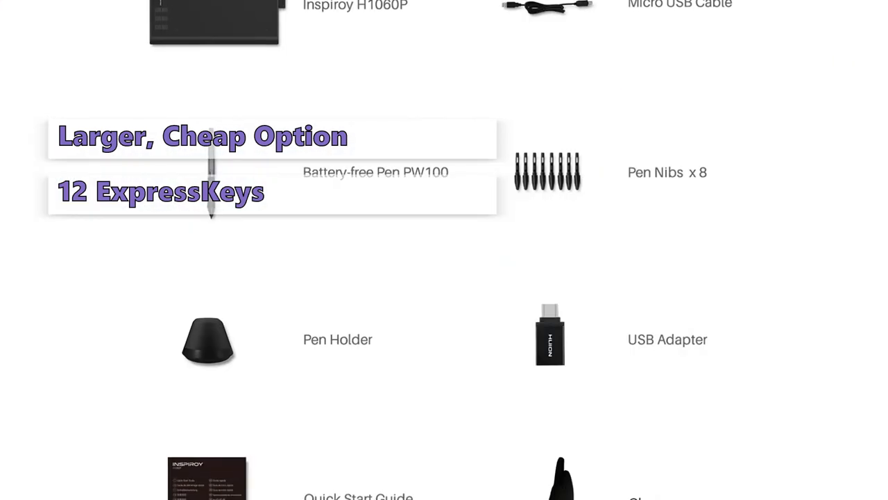
scroll("down", 3)
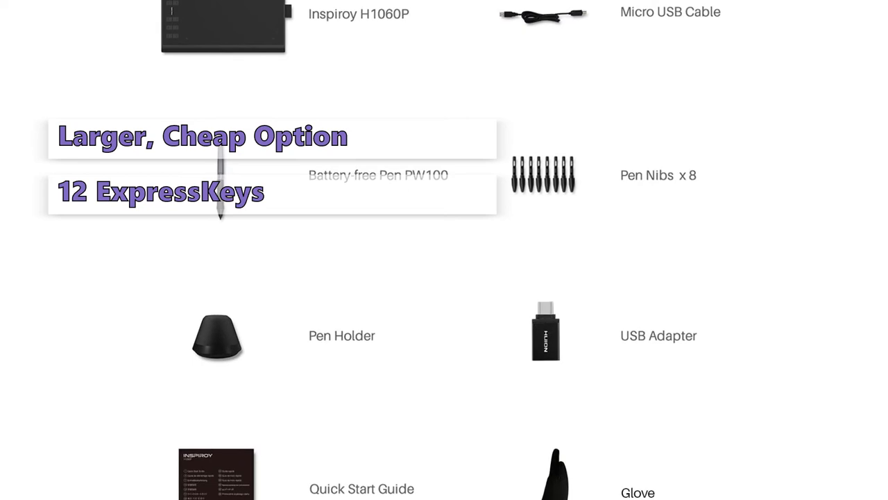
scroll("down", 3)
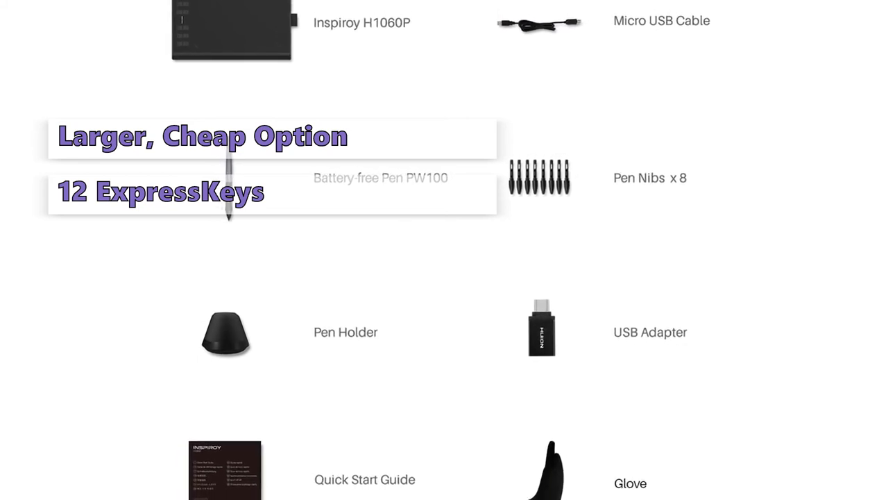
scroll("down", 3)
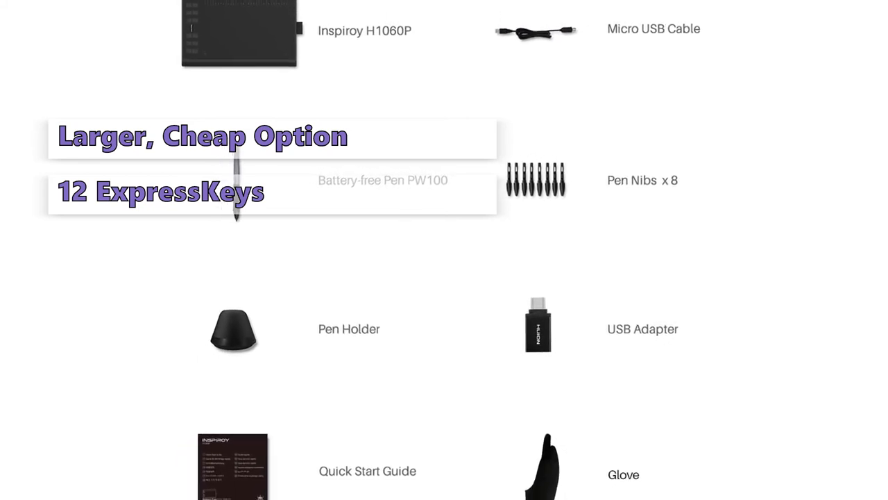